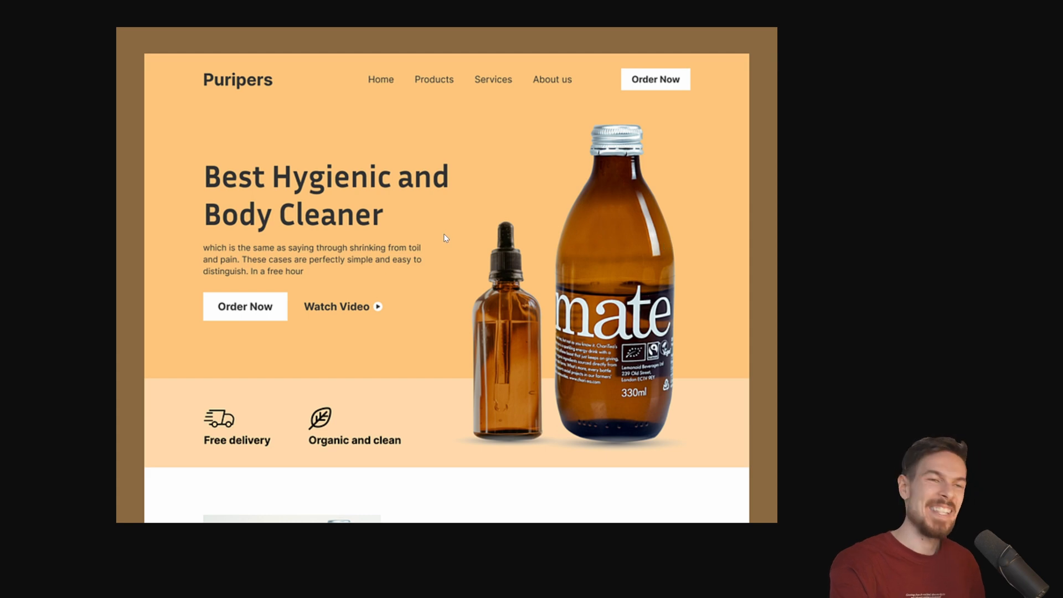
{"action": "mouse_move", "coordinate": [227, 263]}
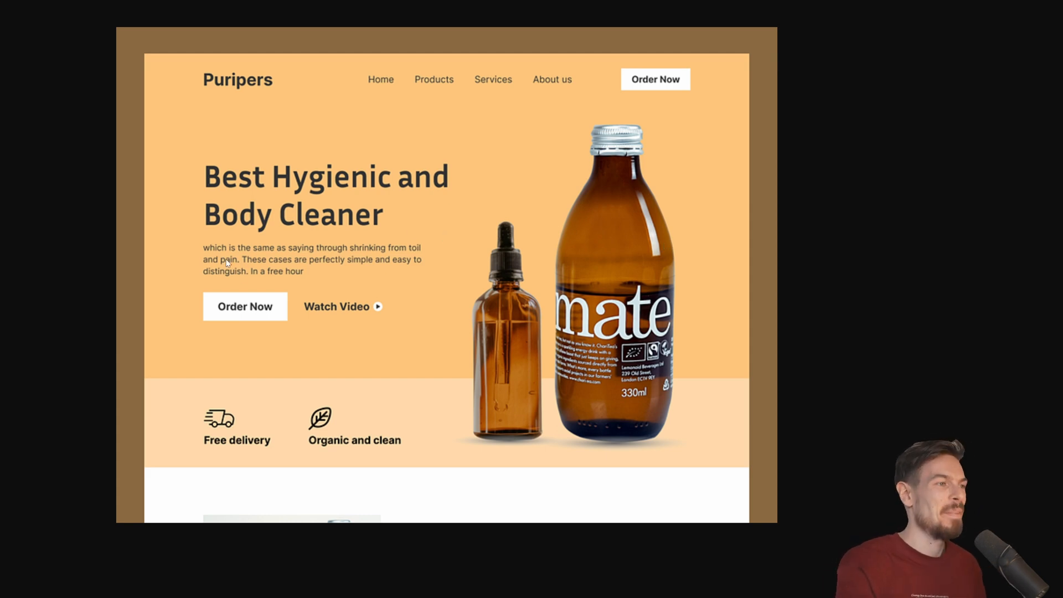
{"action": "mouse_move", "coordinate": [239, 276]}
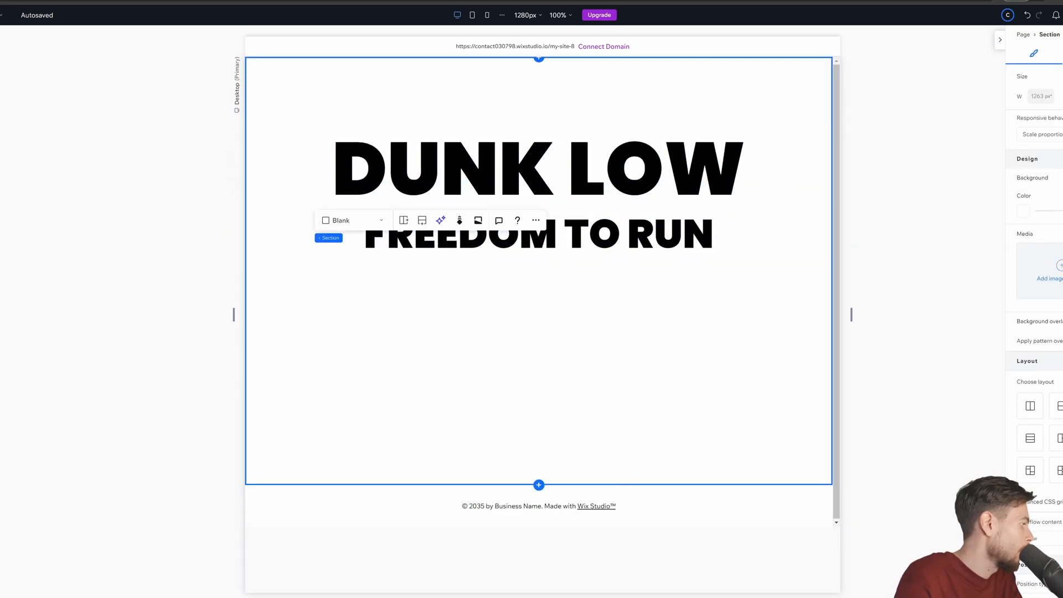
Add a color-burn blend for .rich-text in global.css, apply a gradient section background, and start changing the image.
{"action": "left_click", "coordinate": [1024, 211]}
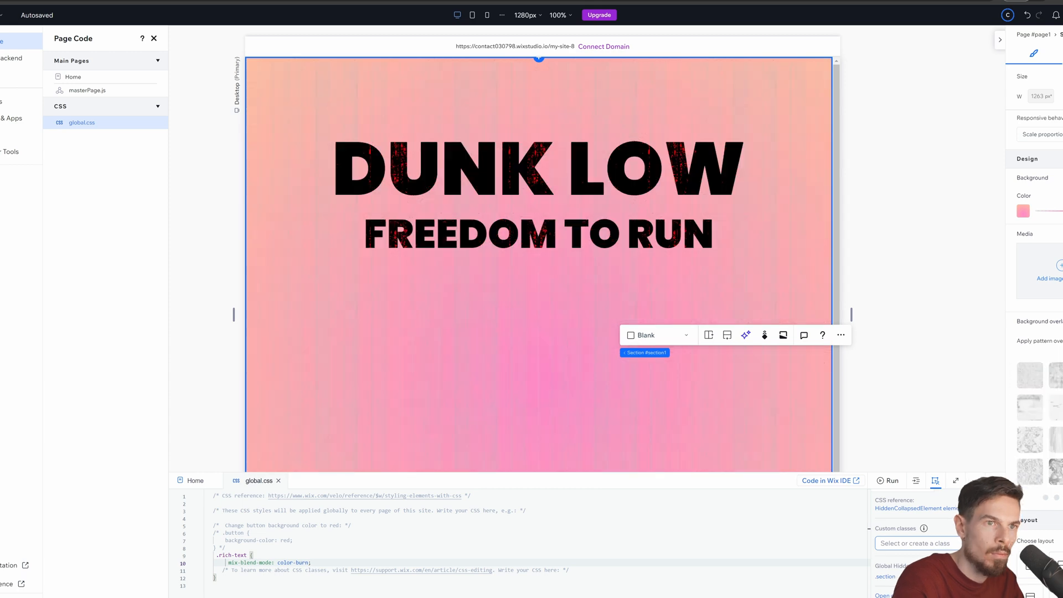
{"action": "left_click", "coordinate": [1023, 211]}
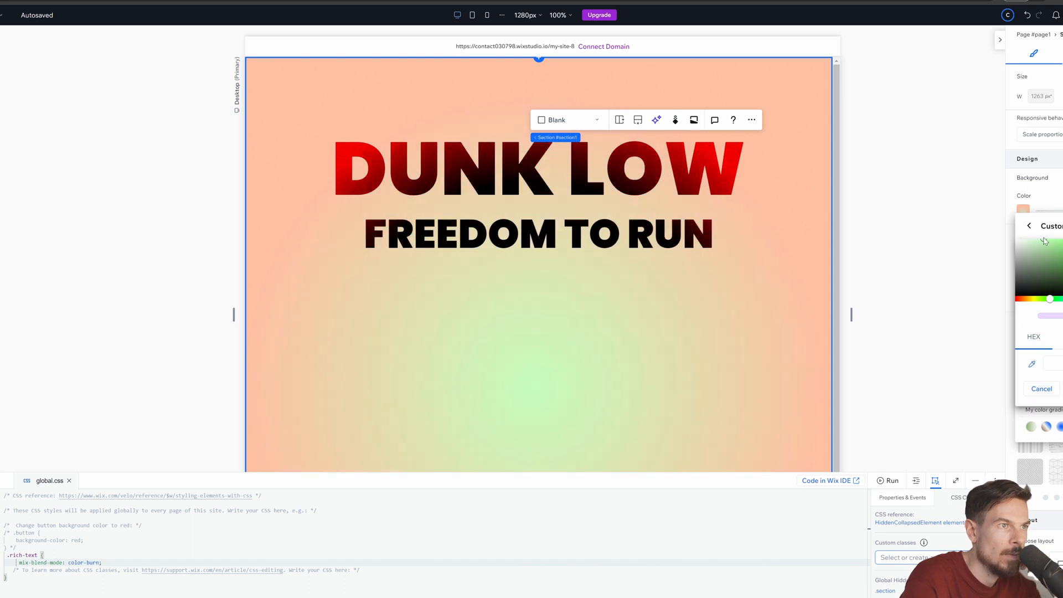
{"action": "left_click", "coordinate": [1037, 257]}
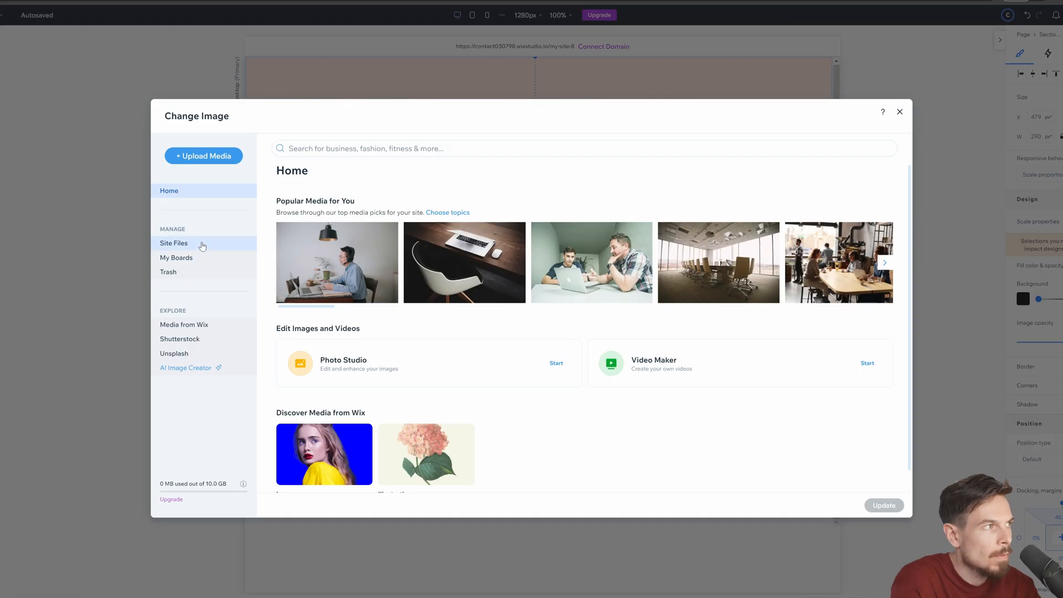
Upload a new sneaker photo and use it as the hero image.
{"action": "left_click", "coordinate": [203, 156]}
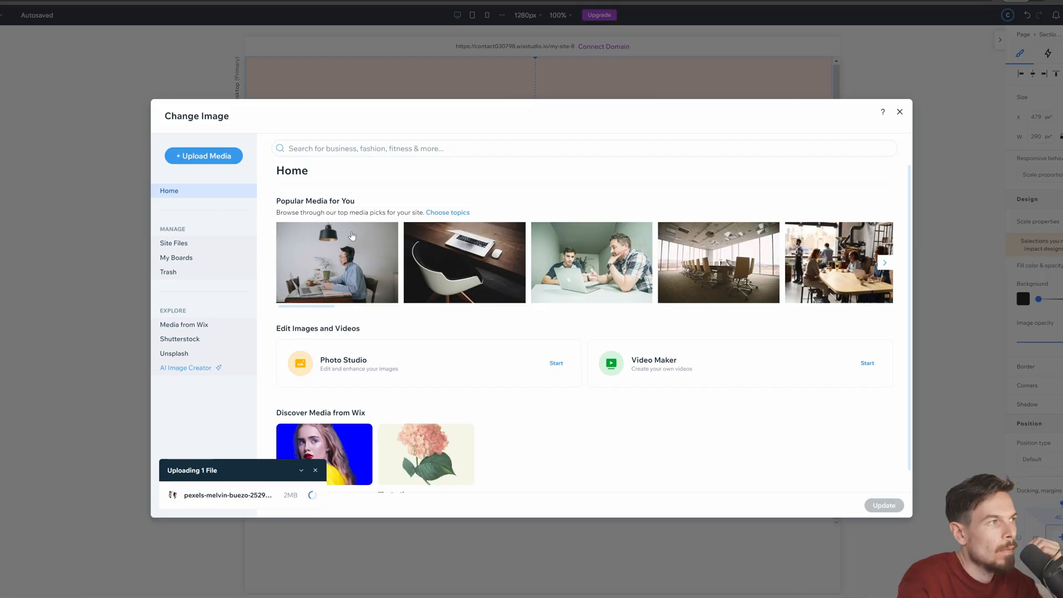
{"action": "left_click", "coordinate": [899, 112]}
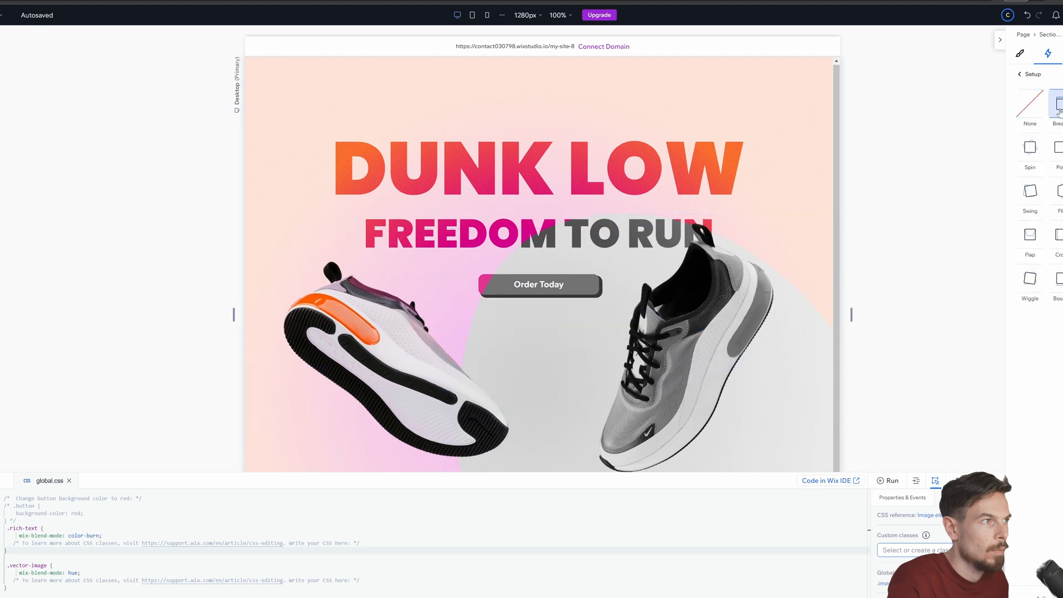
Add the Nike swoosh logo and delete the leftover header texts like 'Create your own'.
{"action": "left_click", "coordinate": [887, 479]}
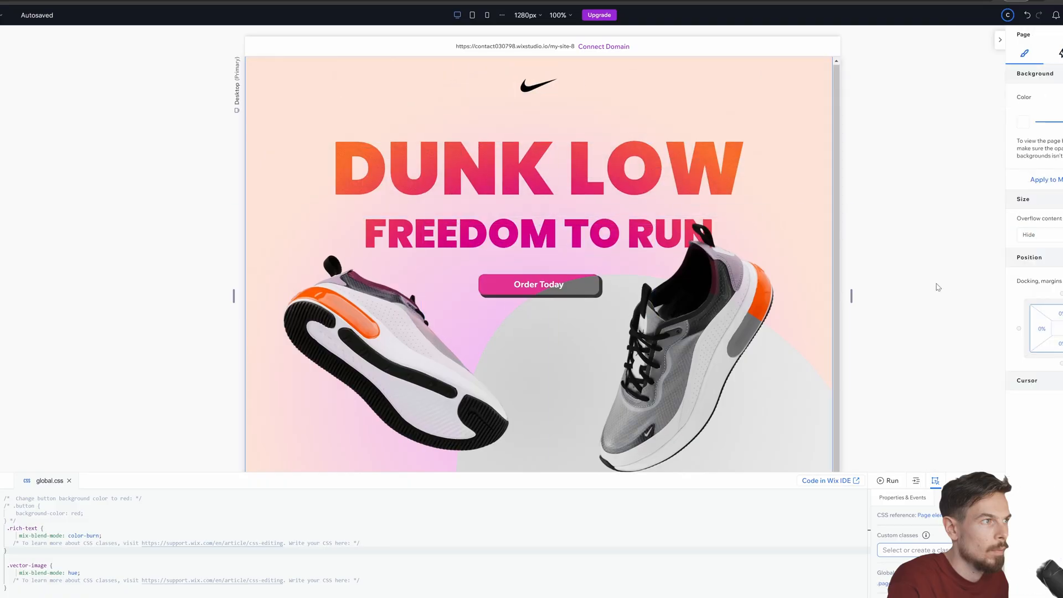
{"action": "left_click", "coordinate": [379, 85]}
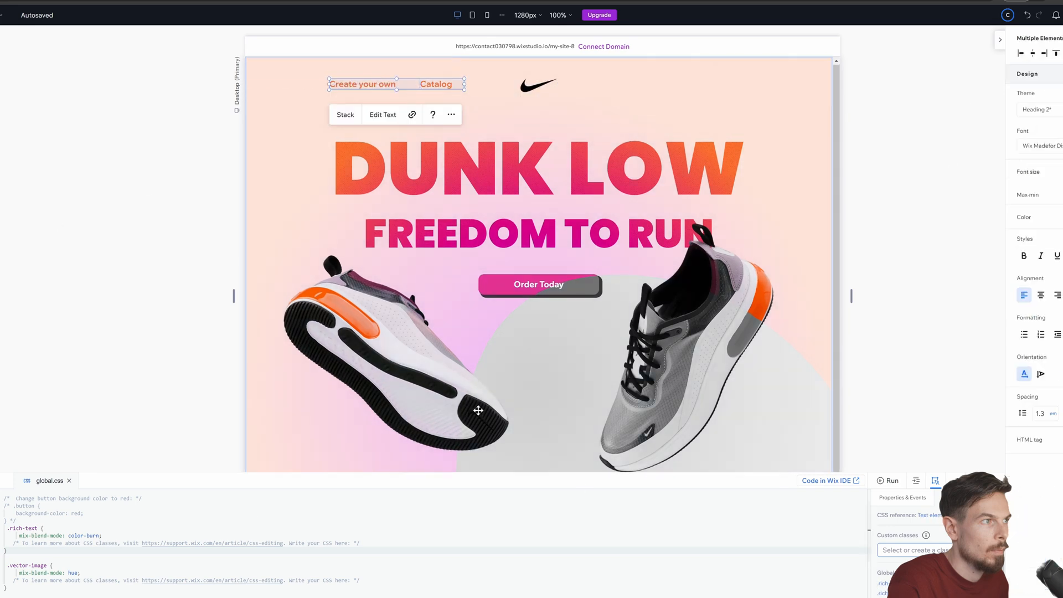
{"action": "left_click", "coordinate": [363, 84]}
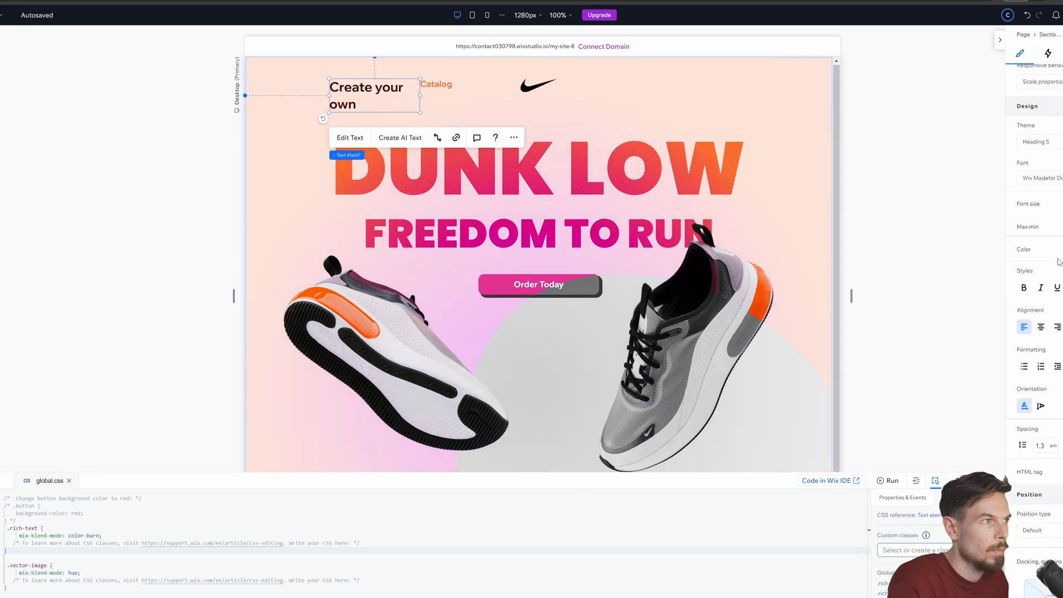
{"action": "left_click", "coordinate": [601, 419]}
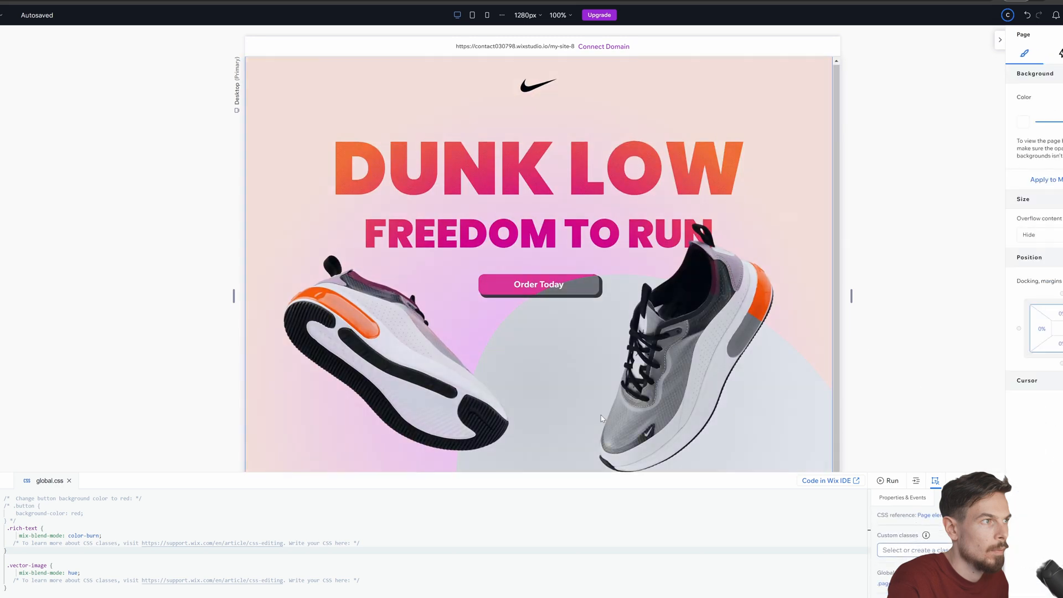
Fill the circle with pink #FF87C8, set its animation to None, and preview.
{"action": "left_click", "coordinate": [1024, 251]}
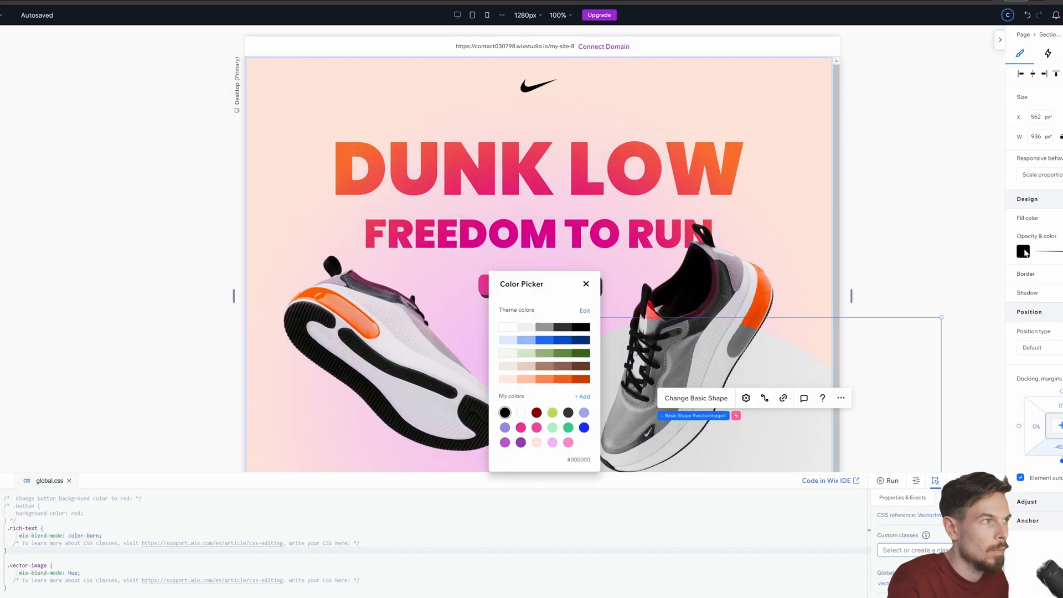
{"action": "left_click", "coordinate": [567, 442]}
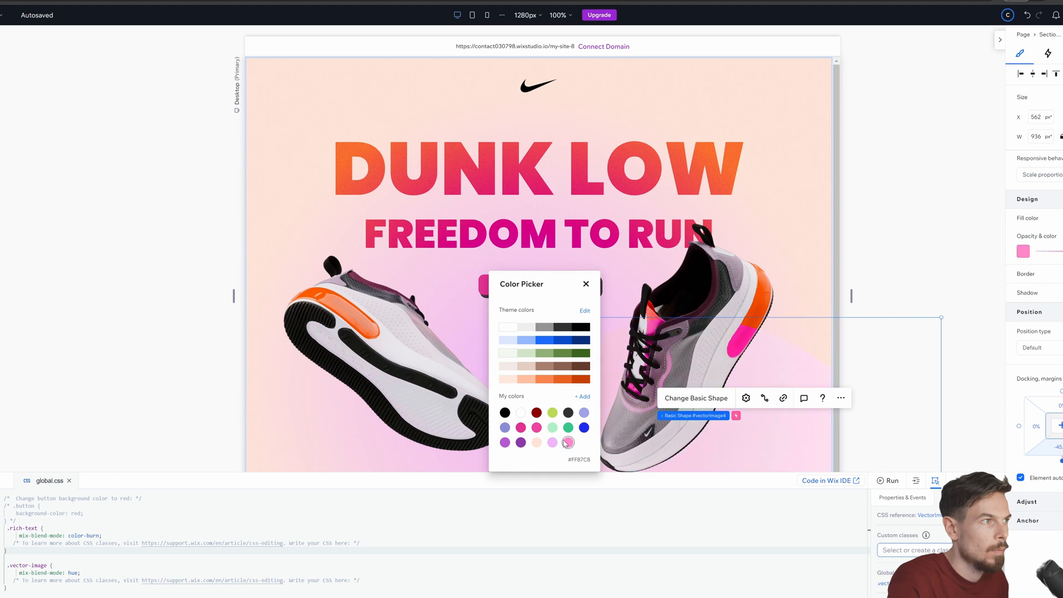
{"action": "left_click", "coordinate": [586, 284]}
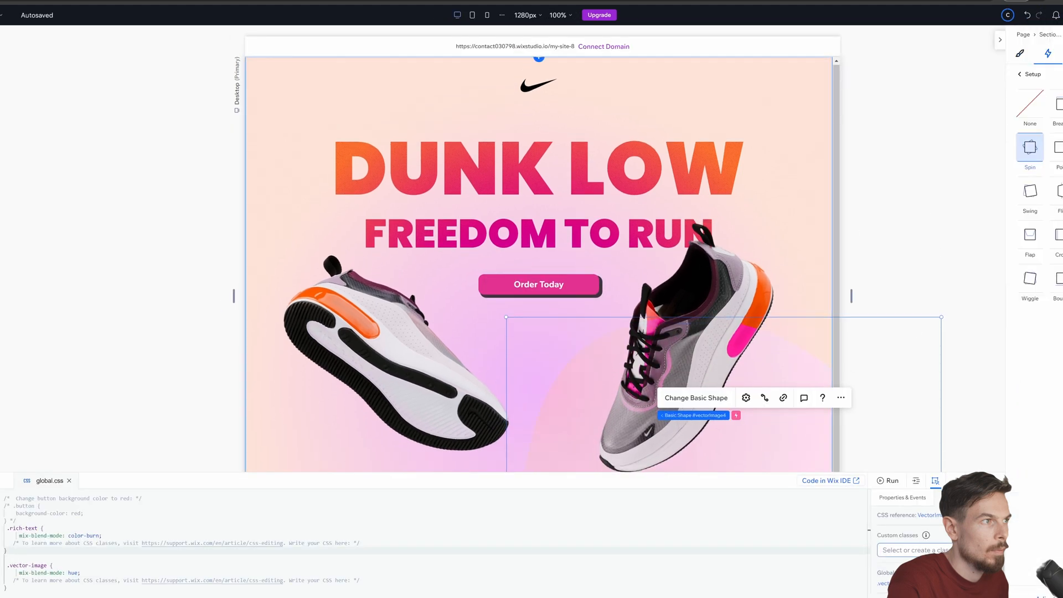
{"action": "left_click", "coordinate": [1029, 105]}
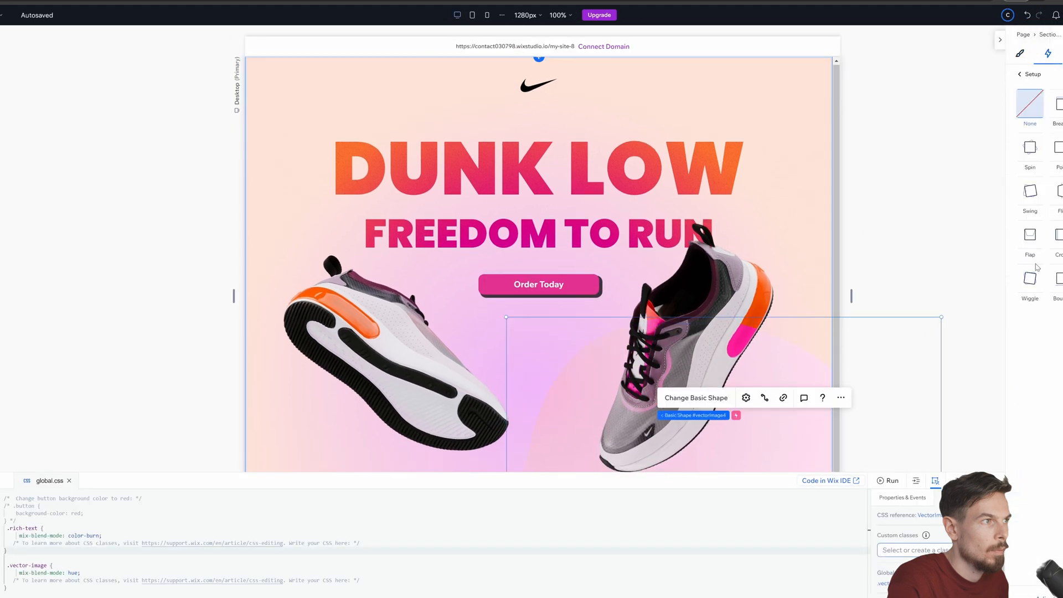
{"action": "left_click", "coordinate": [886, 480]}
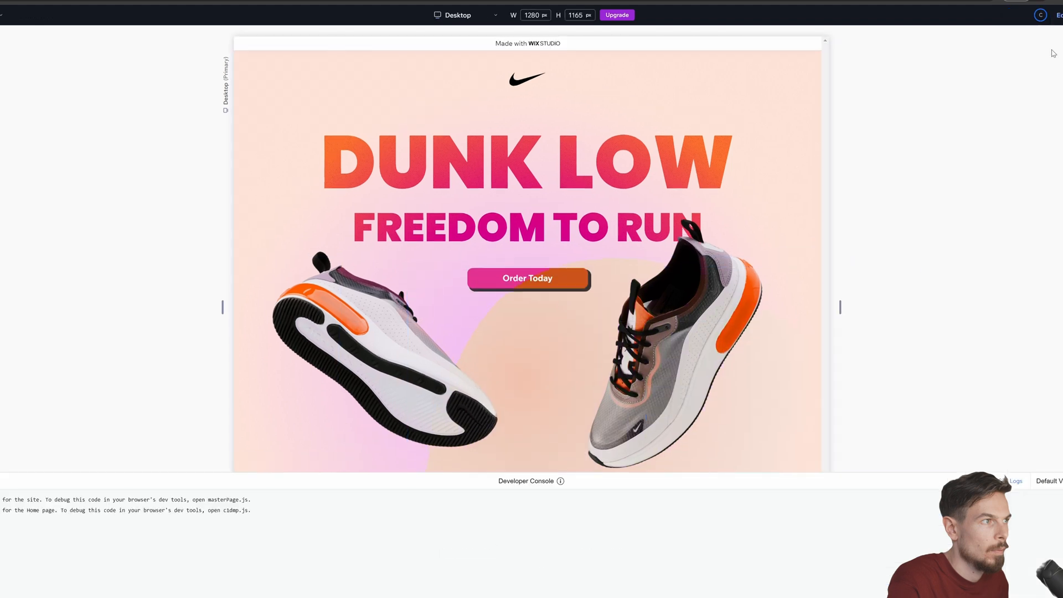
Exit Preview to resume editing below the sneaker hero.
{"action": "left_click", "coordinate": [1047, 15]}
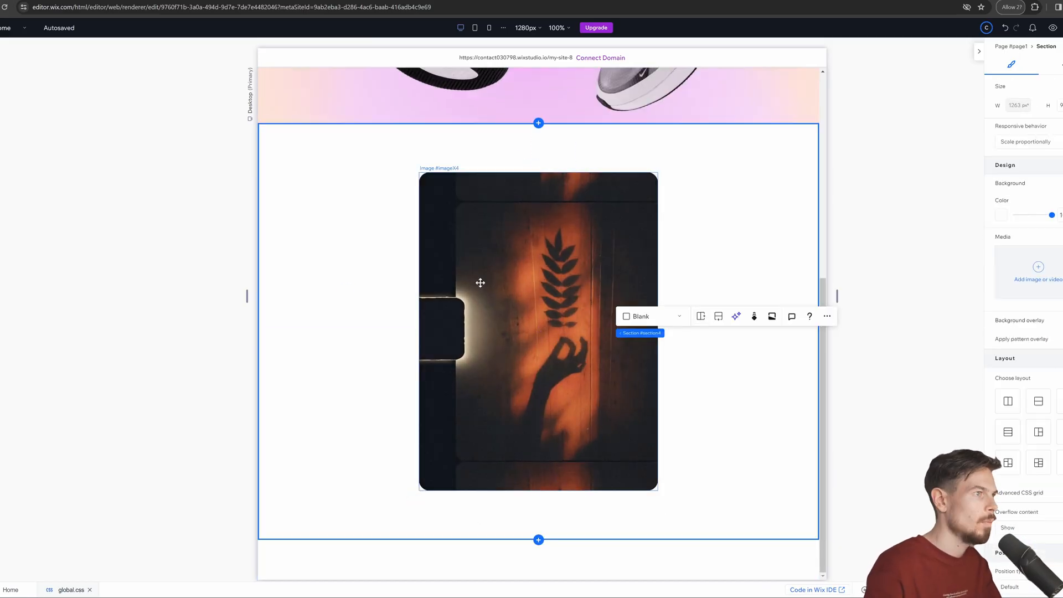
Give the new section a black background and place the 'Joao Cabral' heading, words and tree photo.
{"action": "left_click", "coordinate": [537, 331]}
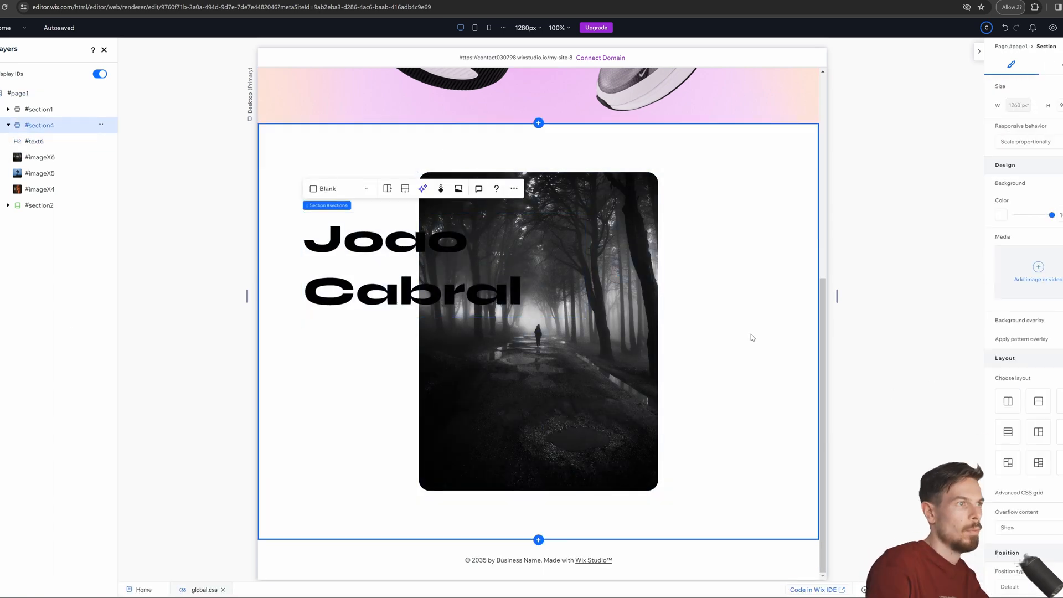
{"action": "left_click", "coordinate": [348, 419]}
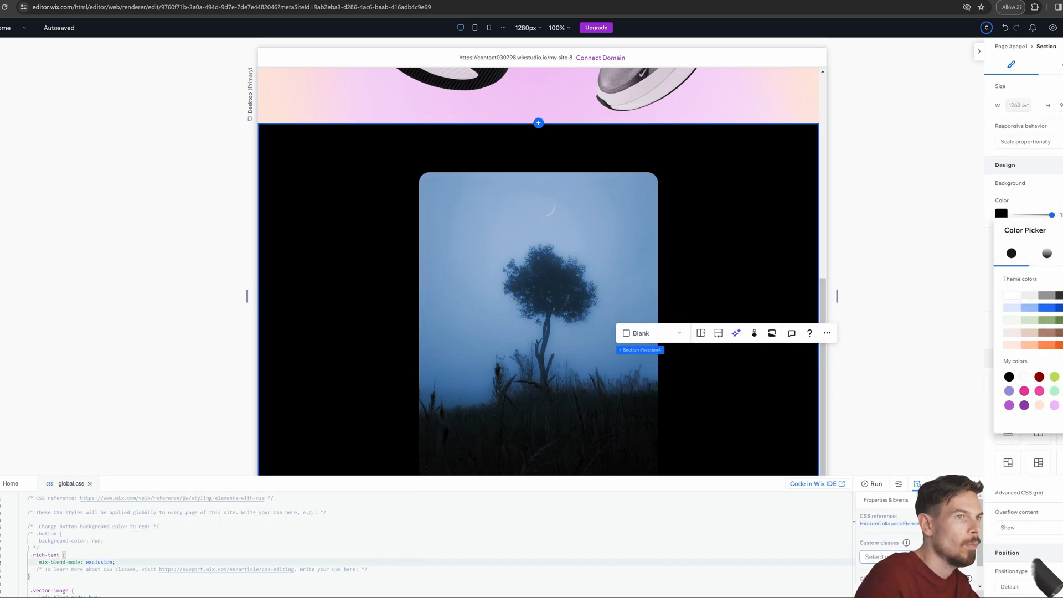
{"action": "left_click", "coordinate": [383, 264]}
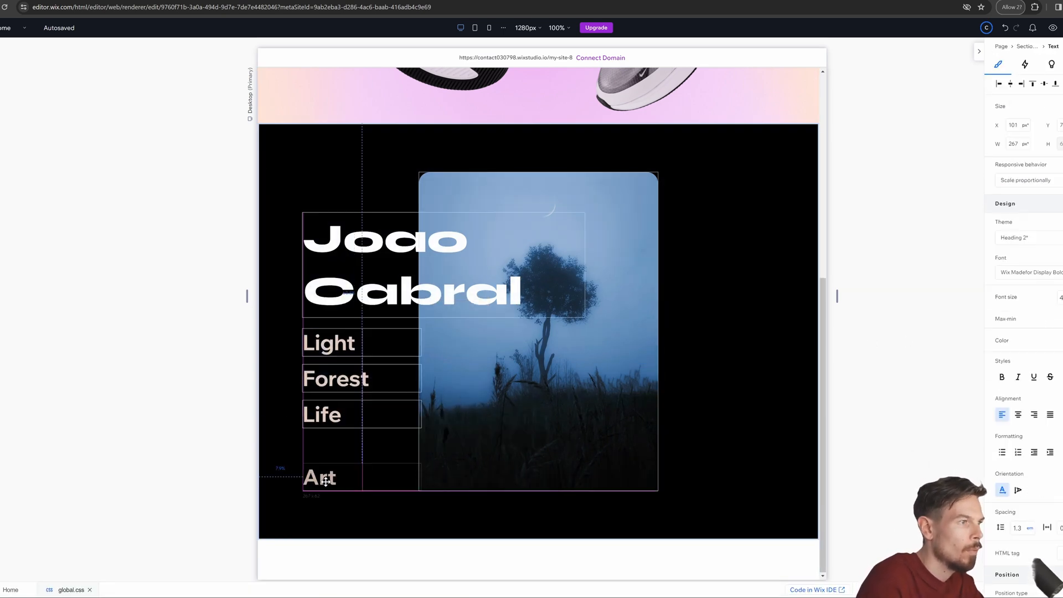
{"action": "left_click", "coordinate": [342, 483]}
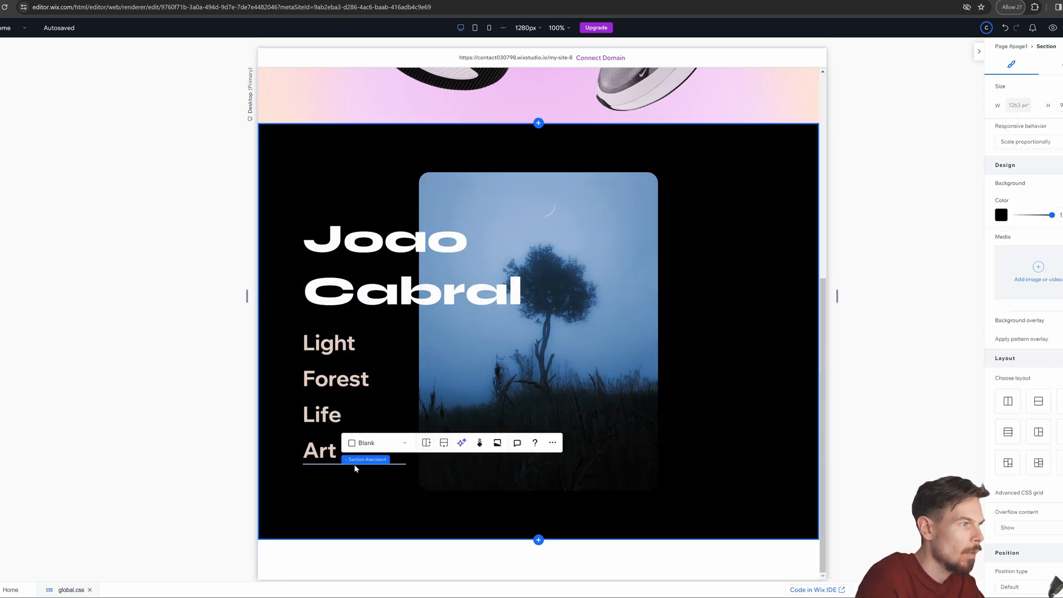
Design an entrance animation for the underline beneath Art.
{"action": "left_click", "coordinate": [352, 450]}
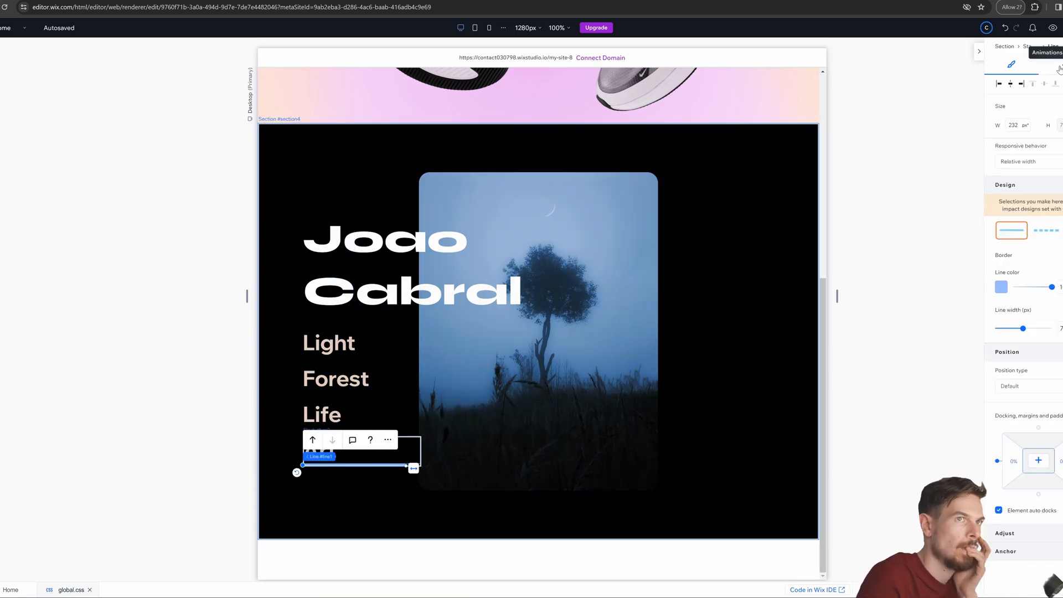
{"action": "left_click", "coordinate": [1047, 64]}
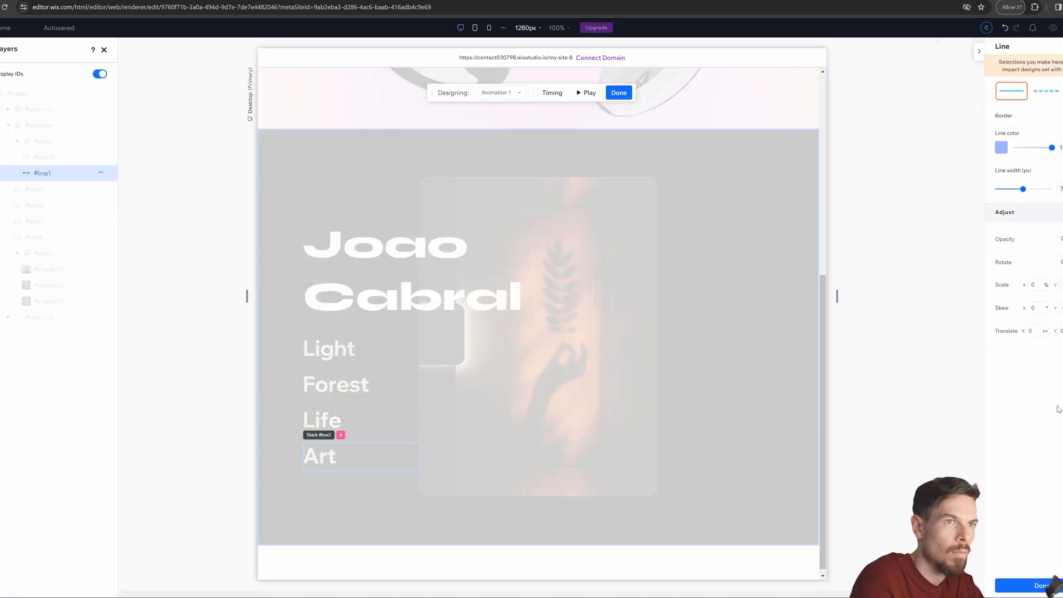
{"action": "left_click", "coordinate": [618, 92]}
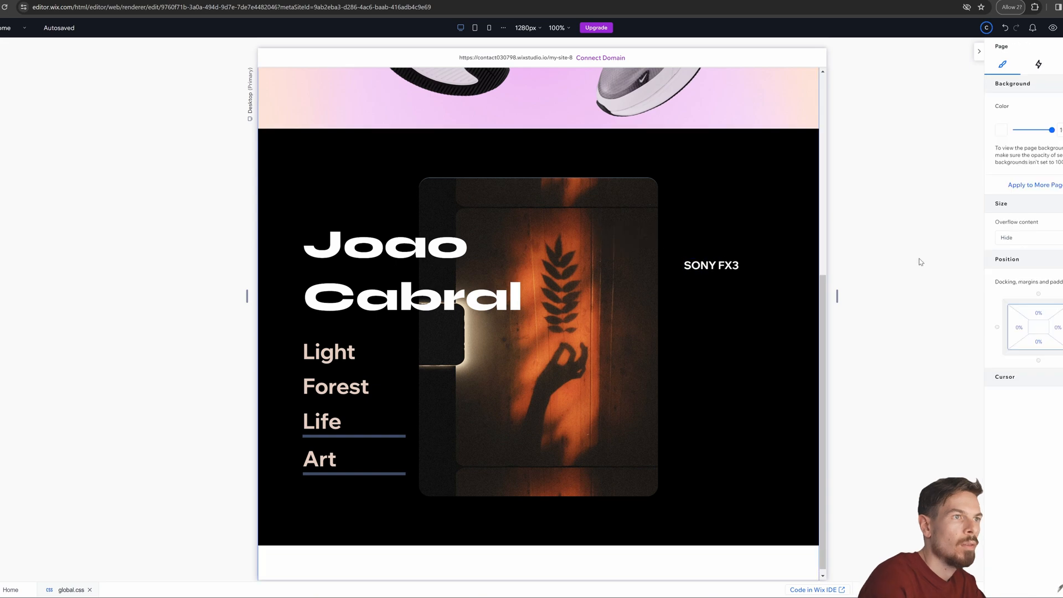
Turn a duplicated SONY FX3 text box into an AI-written nature paragraph, then select the Life underline.
{"action": "left_click", "coordinate": [733, 277]}
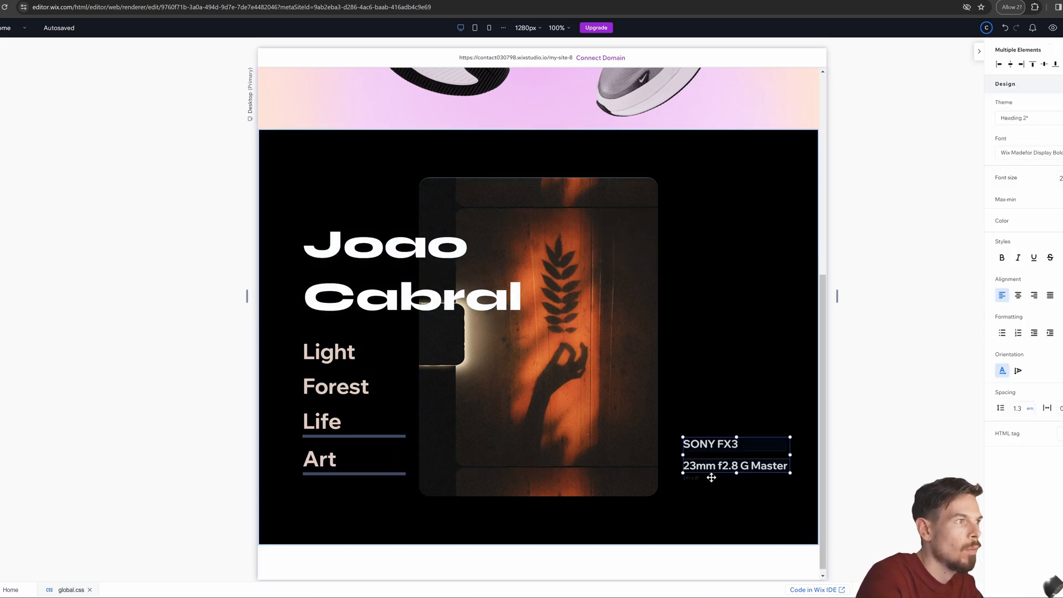
{"action": "left_click", "coordinate": [662, 212]}
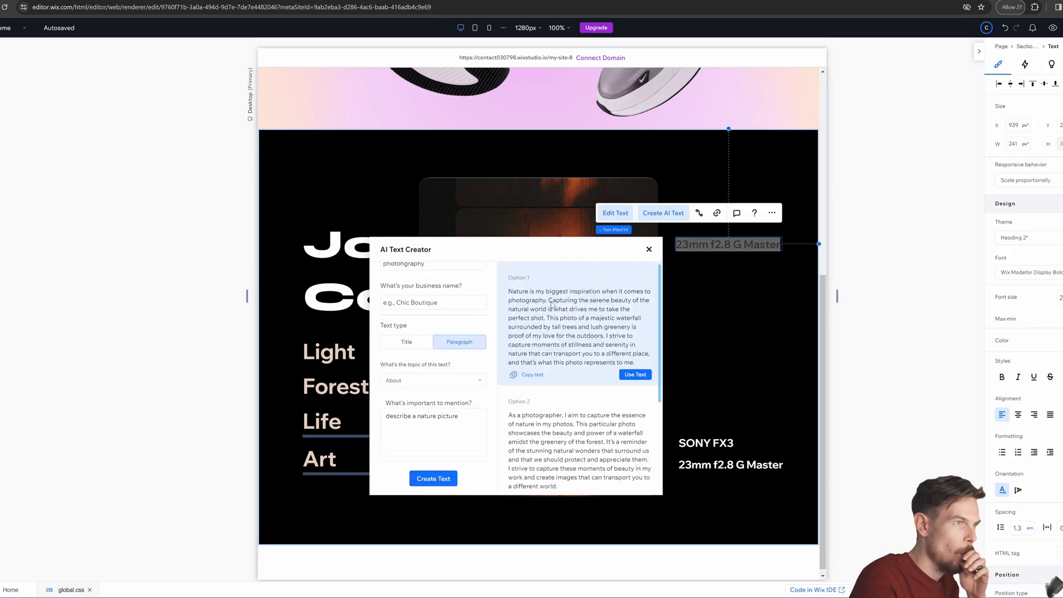
{"action": "left_click", "coordinate": [633, 374]}
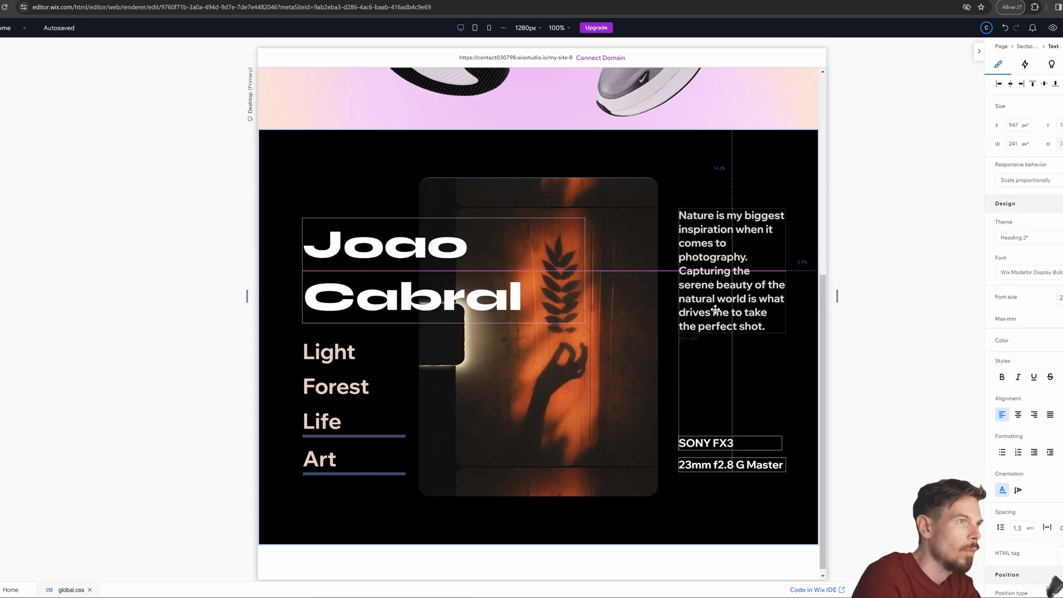
{"action": "left_click", "coordinate": [359, 437]}
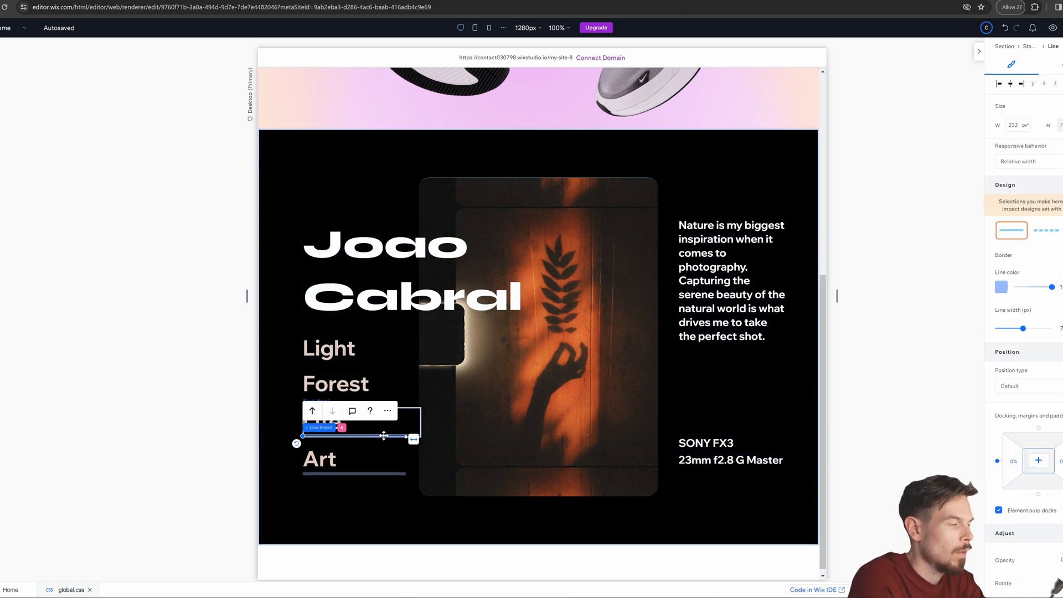
{"action": "left_click", "coordinate": [728, 443]}
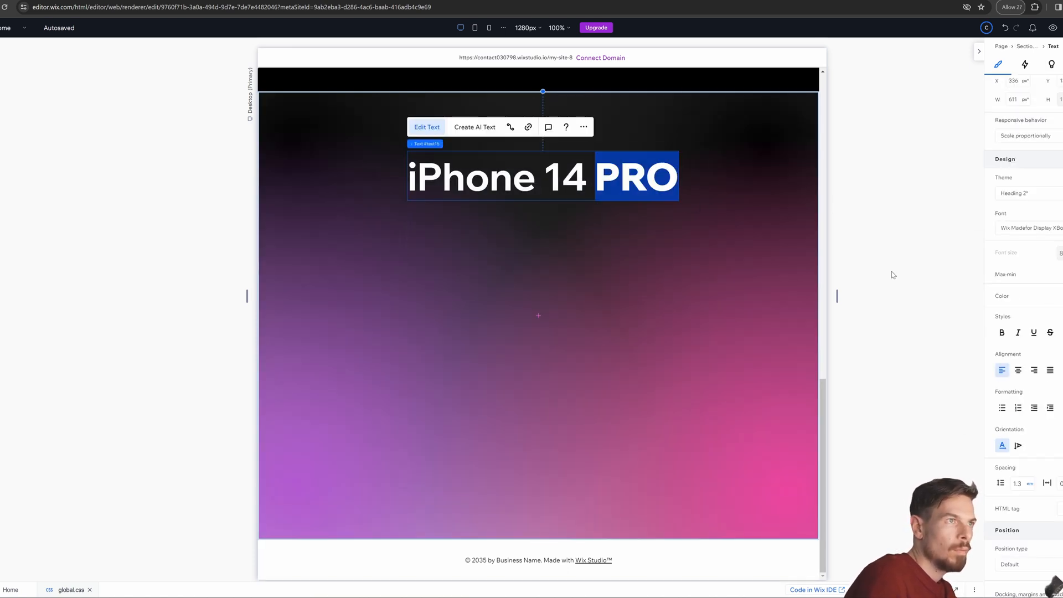
Open the multicolour iPhone lineup image in Photo Studio's Cut Out tab.
{"action": "left_click", "coordinate": [542, 229]}
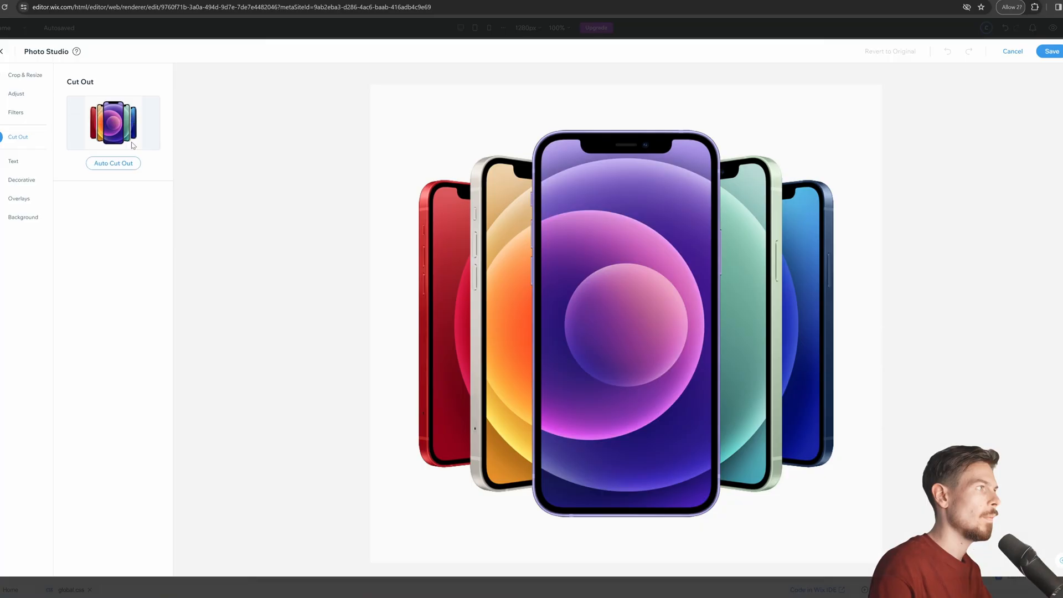
Auto cut out the background of the iPhone lineup photo.
{"action": "left_click", "coordinate": [113, 163]}
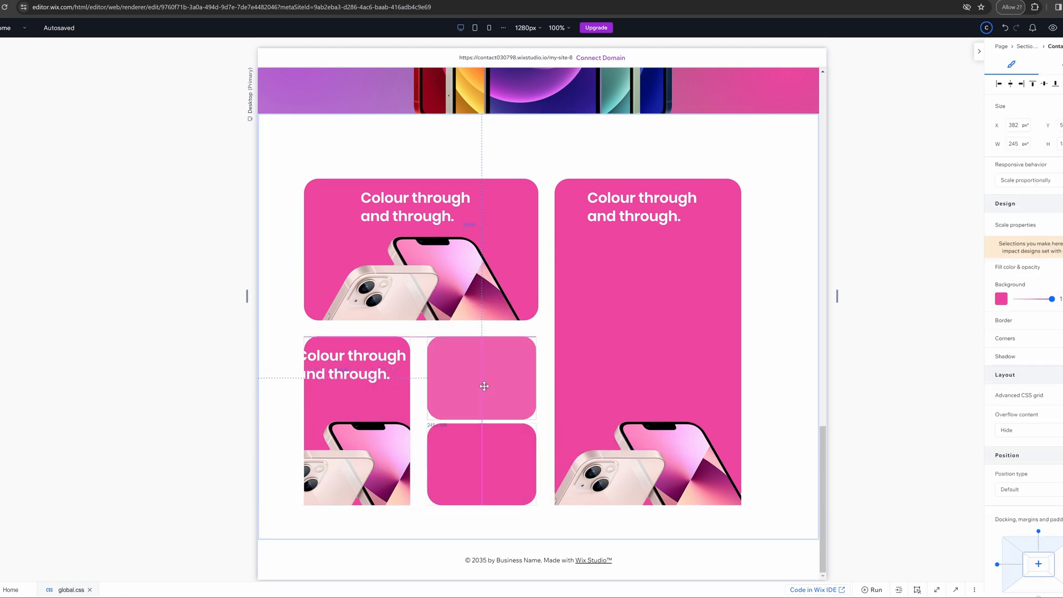
Upload card images from the computer, colour the Siri card, and swap in the iPhone 14 Pro mockup.
{"action": "left_click", "coordinate": [356, 468]}
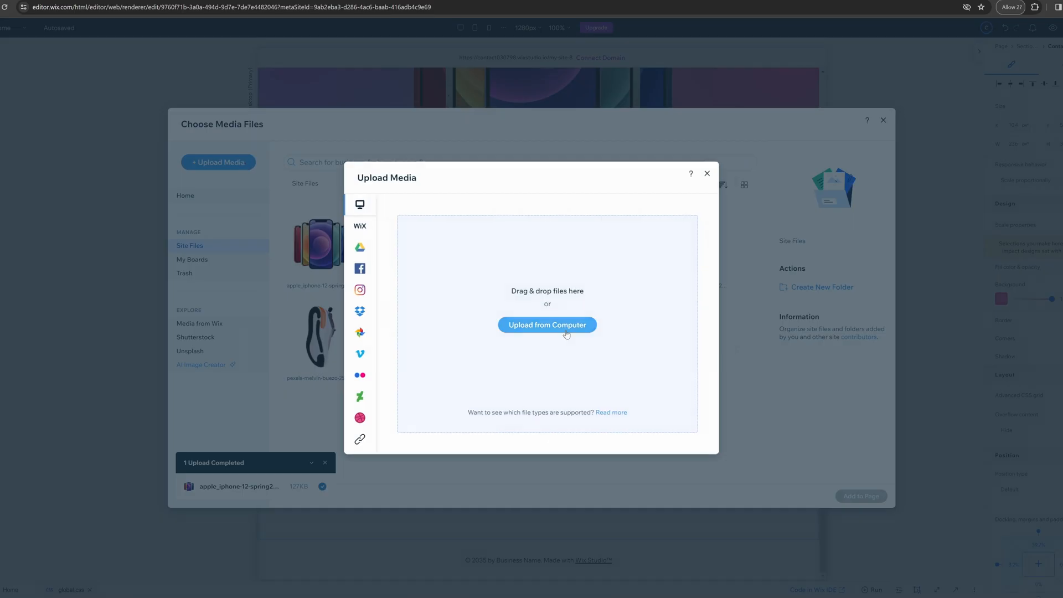
{"action": "left_click", "coordinate": [706, 173]}
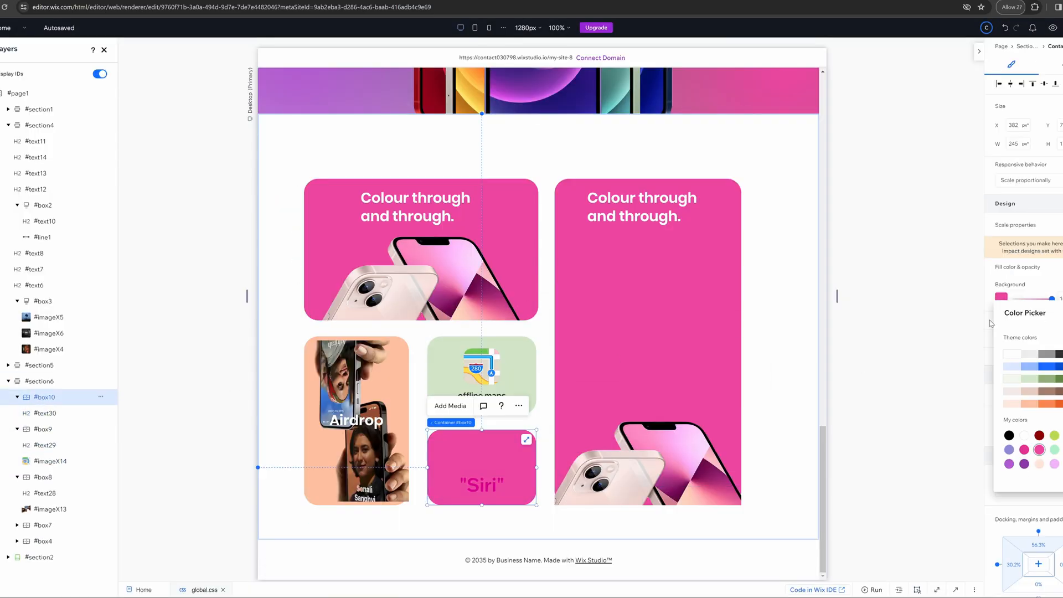
{"action": "left_click", "coordinate": [480, 453]}
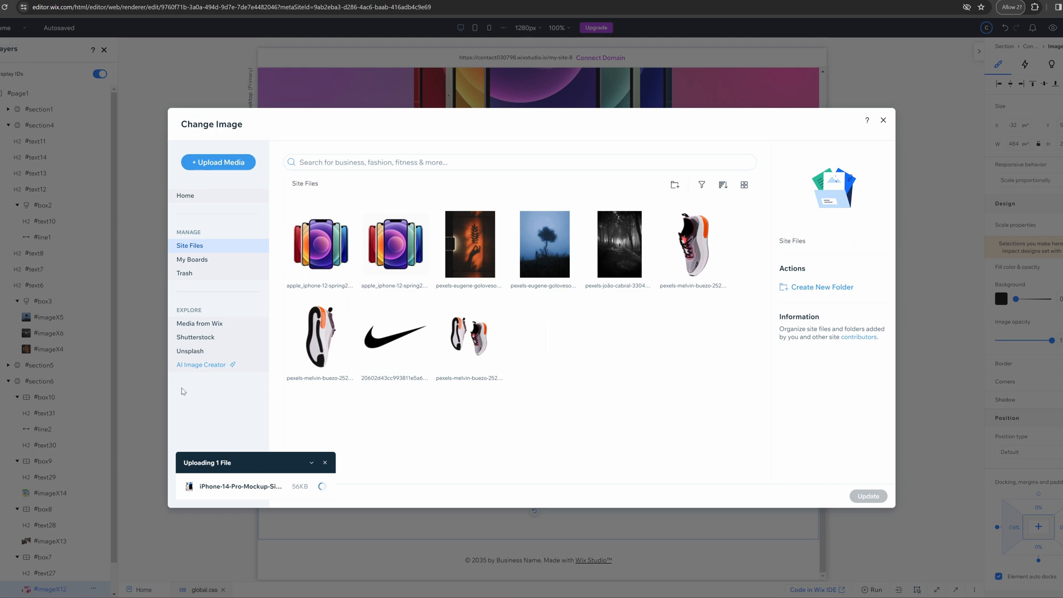
{"action": "left_click", "coordinate": [882, 120]}
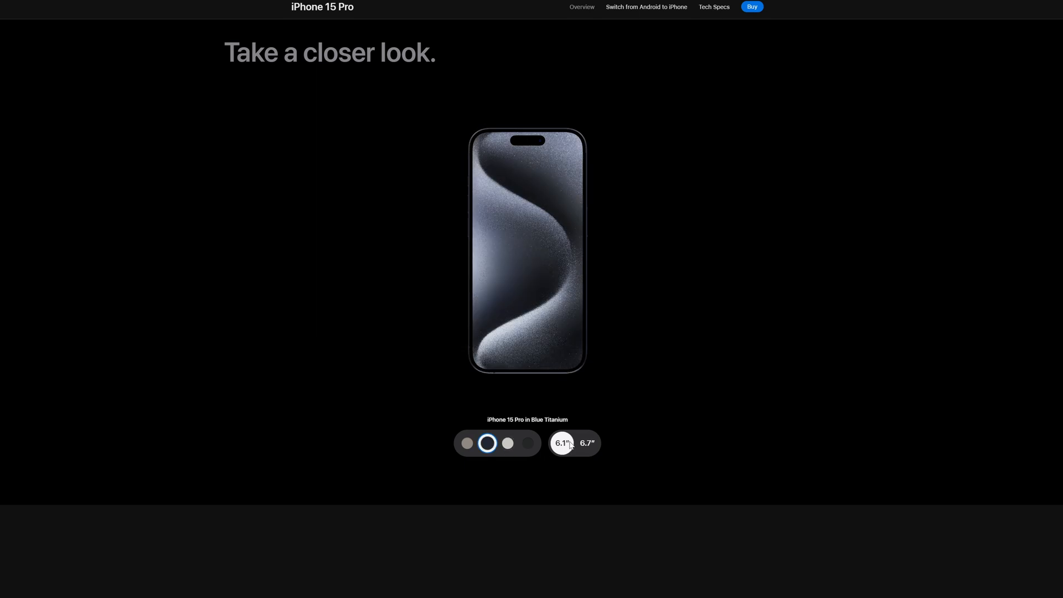
Select the 6.7-inch iPhone 15 Pro Max, then scroll toward Explore the full story.
{"action": "left_click", "coordinate": [586, 442]}
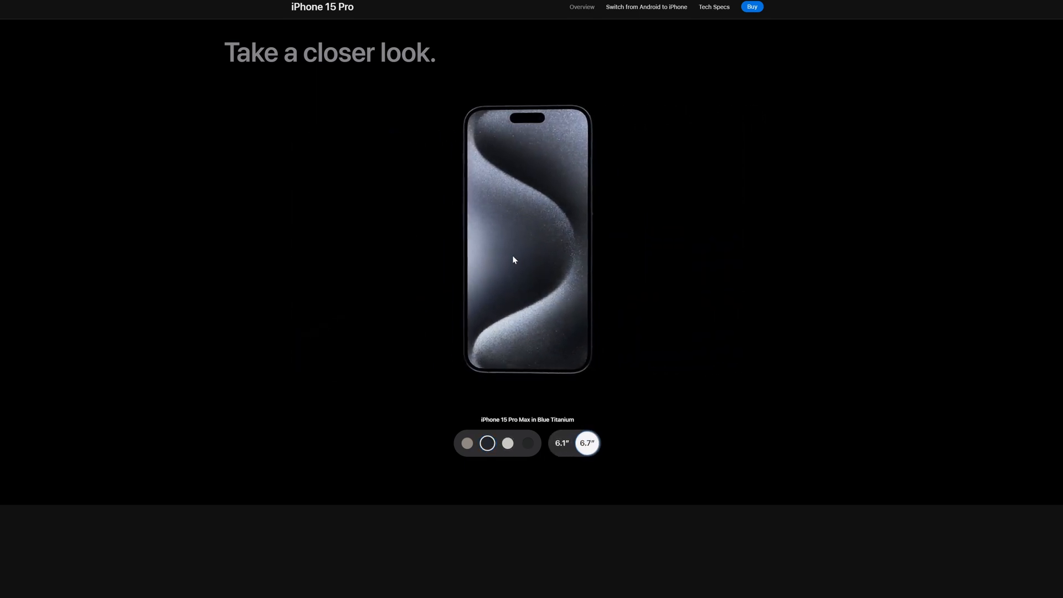
{"action": "scroll", "scroll_direction": "down", "scroll_amount": 3}
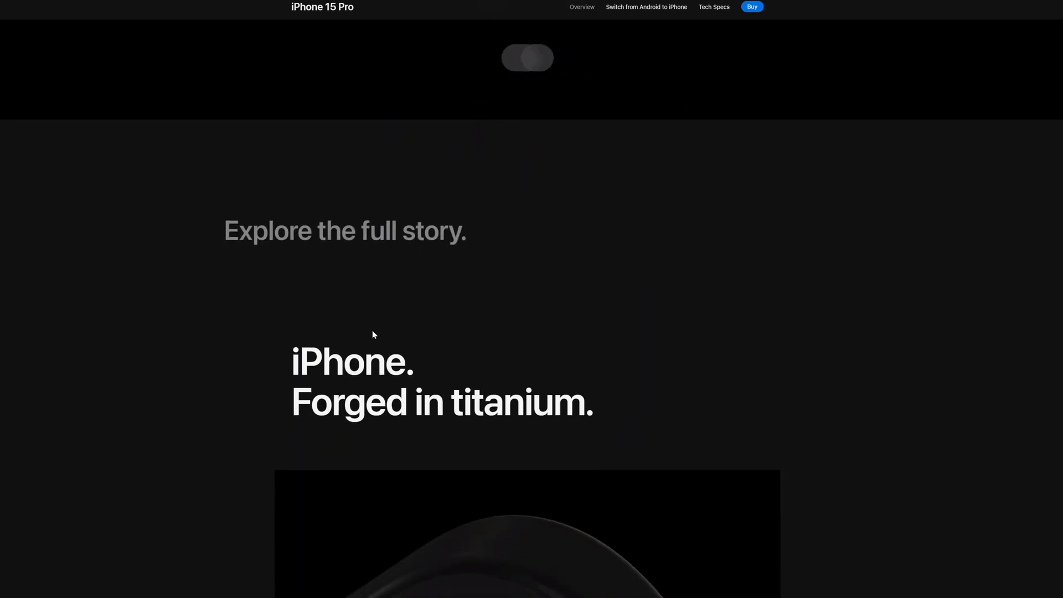
{"action": "scroll", "scroll_direction": "down", "scroll_amount": 3}
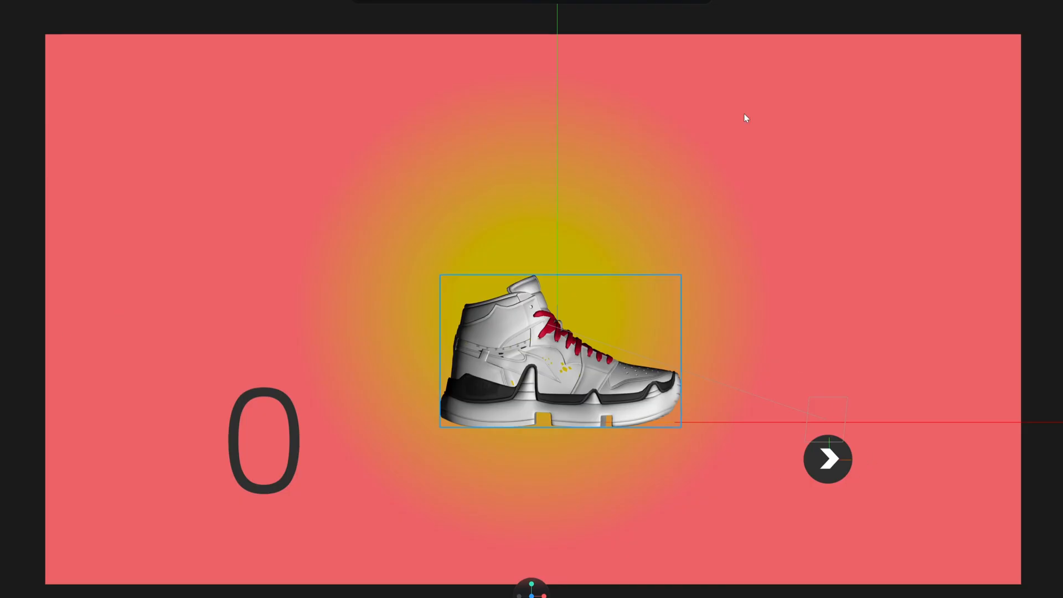
Reveal the 'psttt you wanna buy some shoes?' headline and rotate the sneaker to its next angle.
{"action": "left_click", "coordinate": [826, 459]}
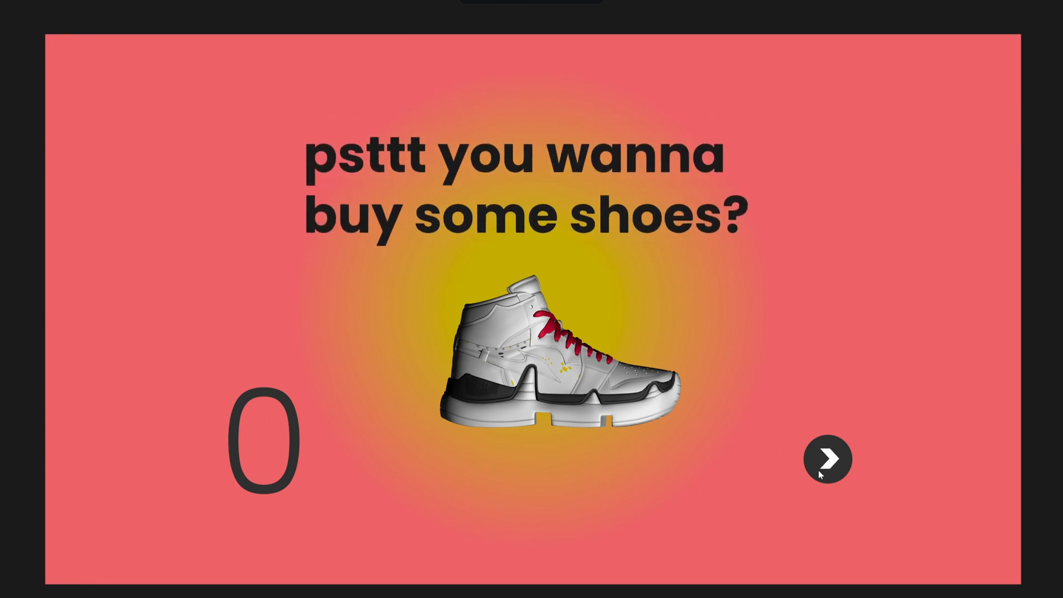
{"action": "left_click", "coordinate": [826, 459]}
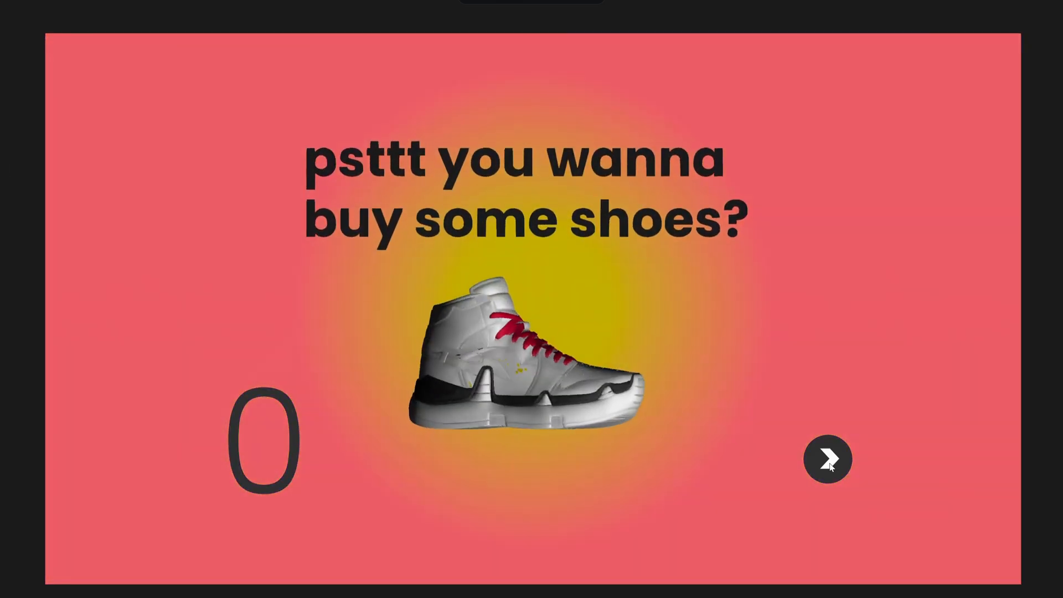